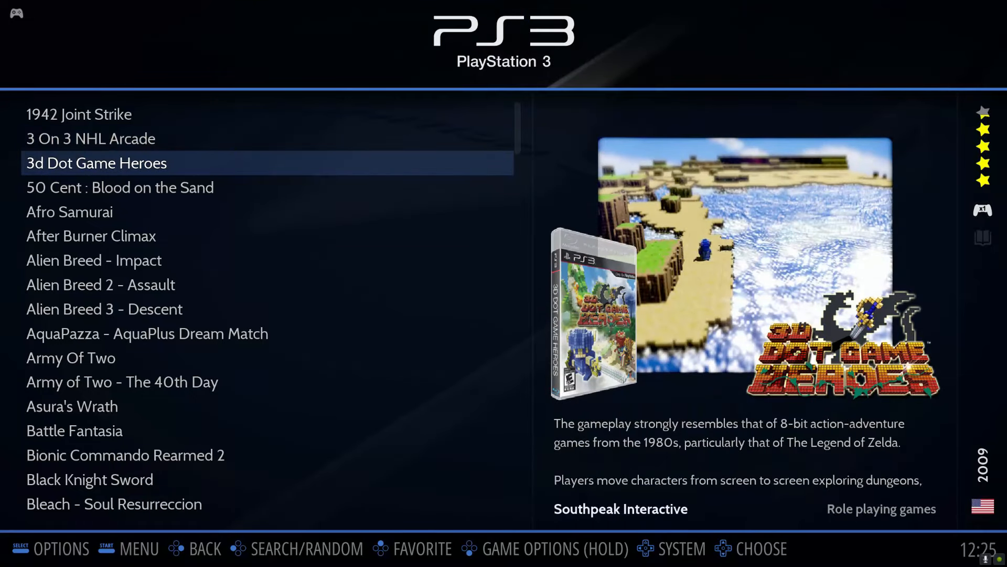
Step: Scroll down the PS3 list past Alien Breed - Impact and AquaPazza toward Drakengard 3
{"action": "key", "text": "Down"}
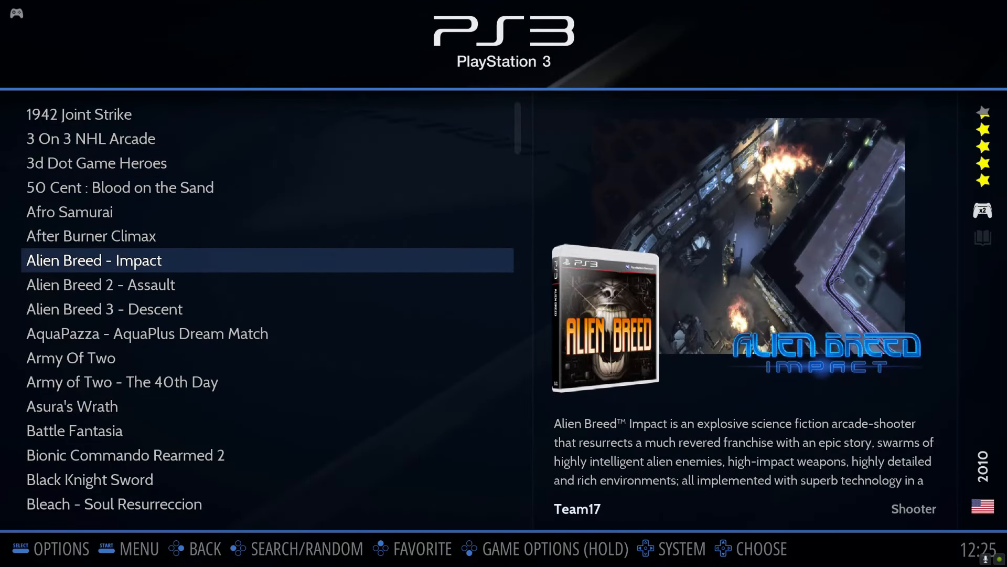
{"action": "key", "text": "Down"}
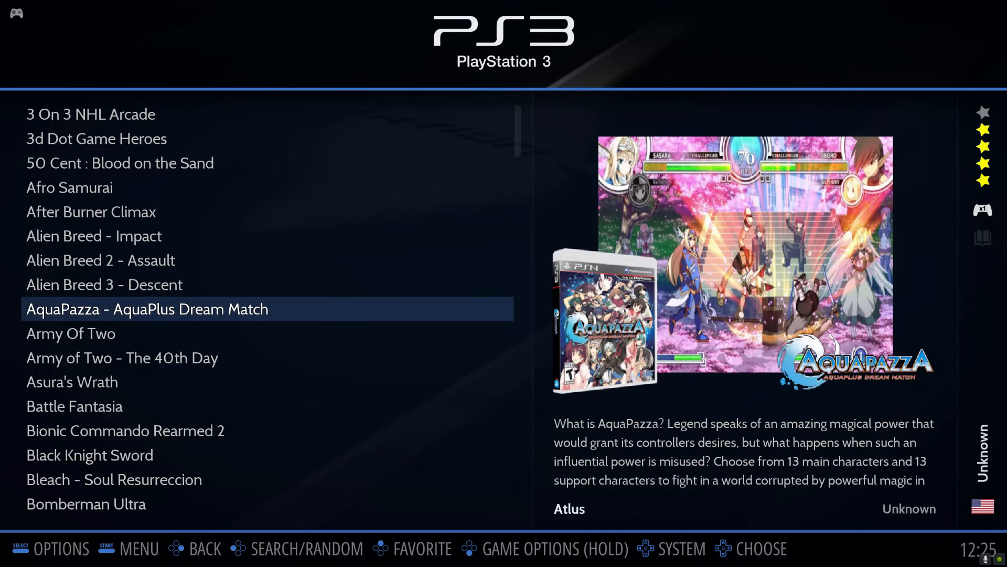
{"action": "key", "text": "Down"}
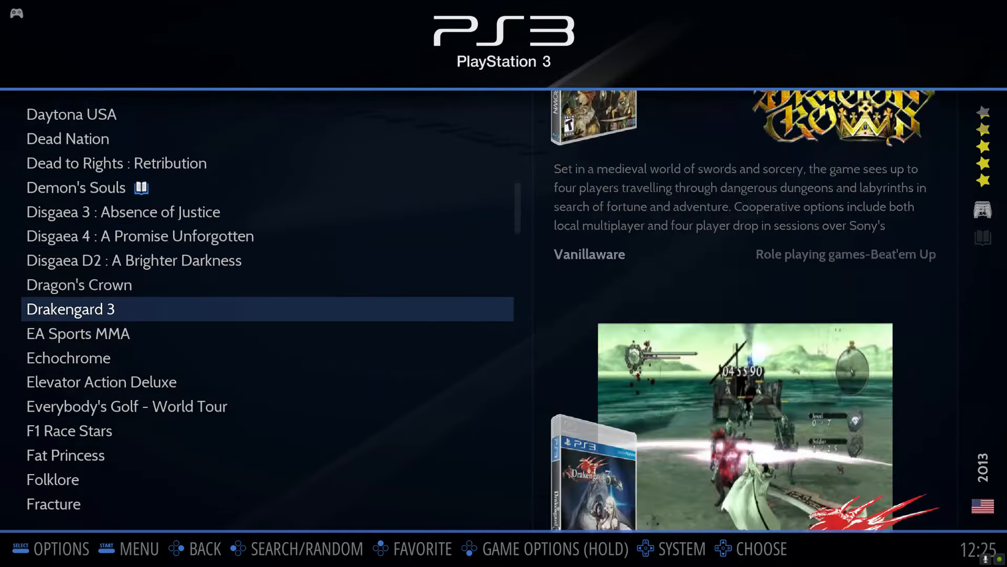
Step: Leave the PS3 game list or launch a game so the screen goes black
{"action": "left_click", "coordinate": [70, 309]}
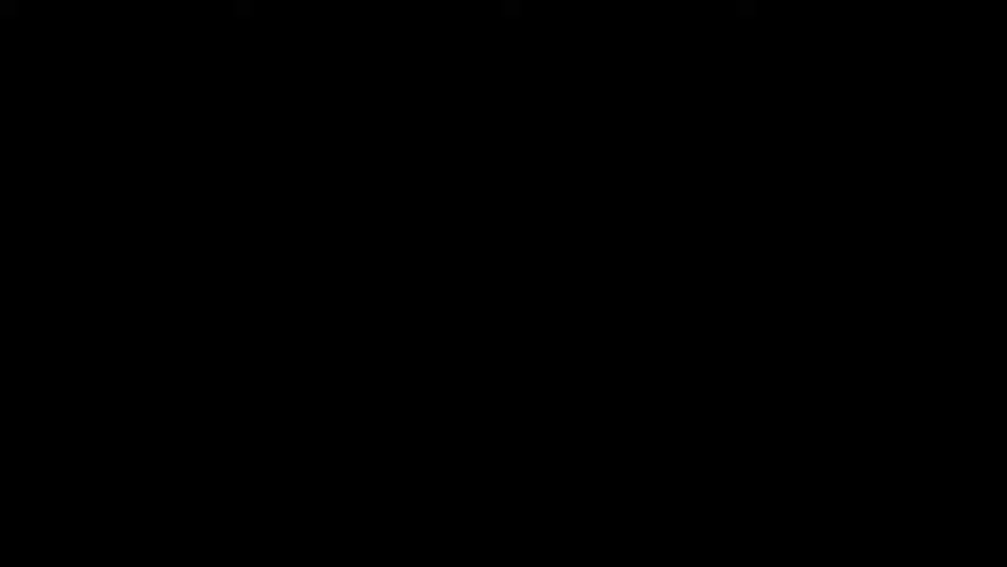